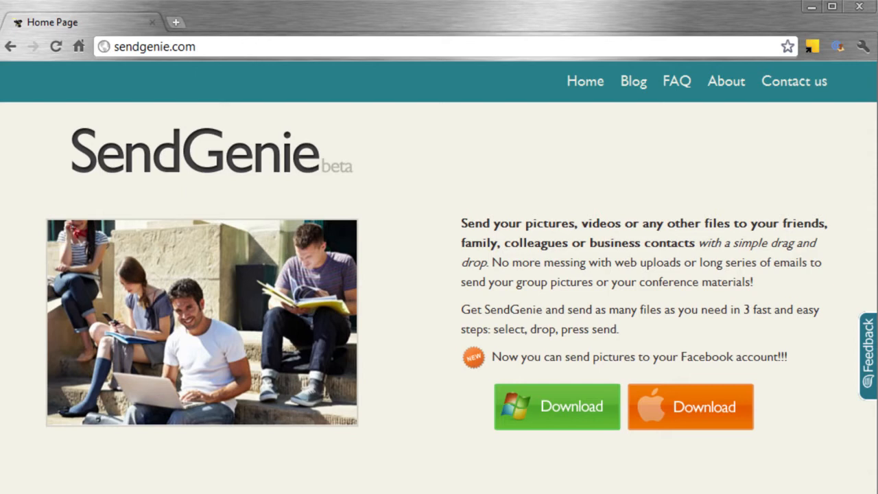
Scroll down the SendGenie home page before returning to the desktop with the installer.
scroll(down, 3)
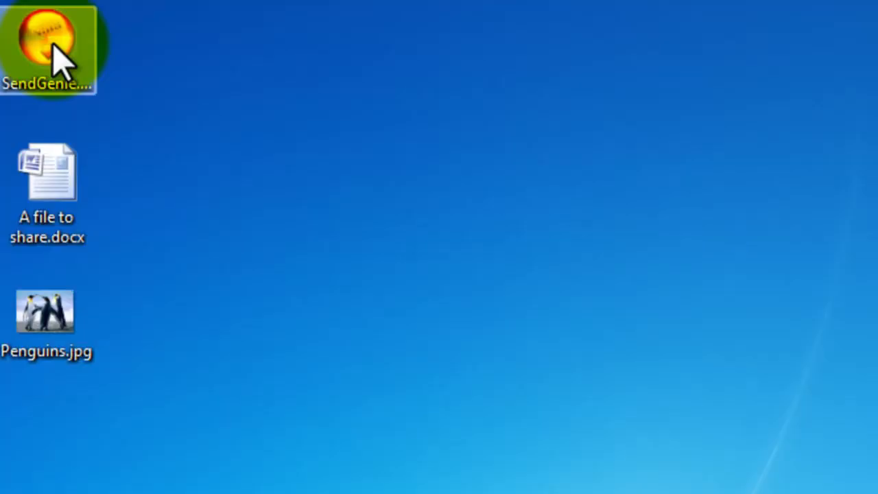
Run SendGenie.exe through the Setup Wizard with default shortcuts and launch SendGenie at finish.
double_click(47, 44)
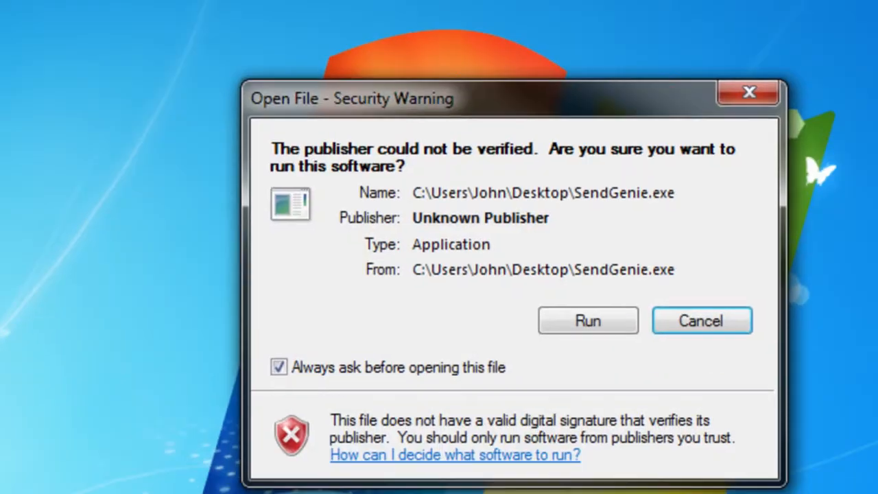
click(587, 321)
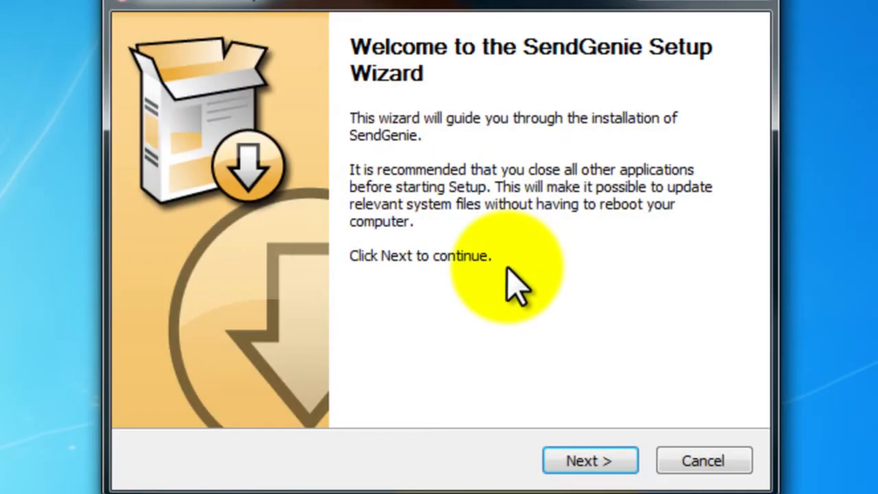
click(590, 460)
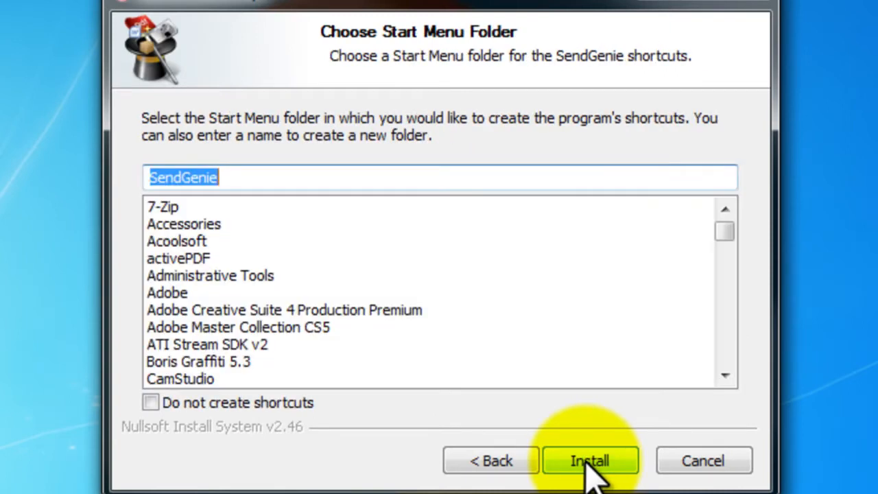
click(589, 461)
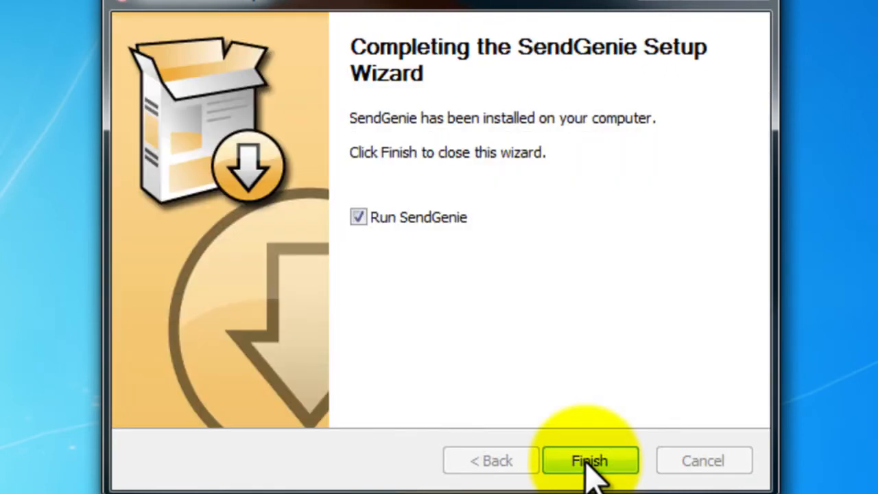
click(590, 461)
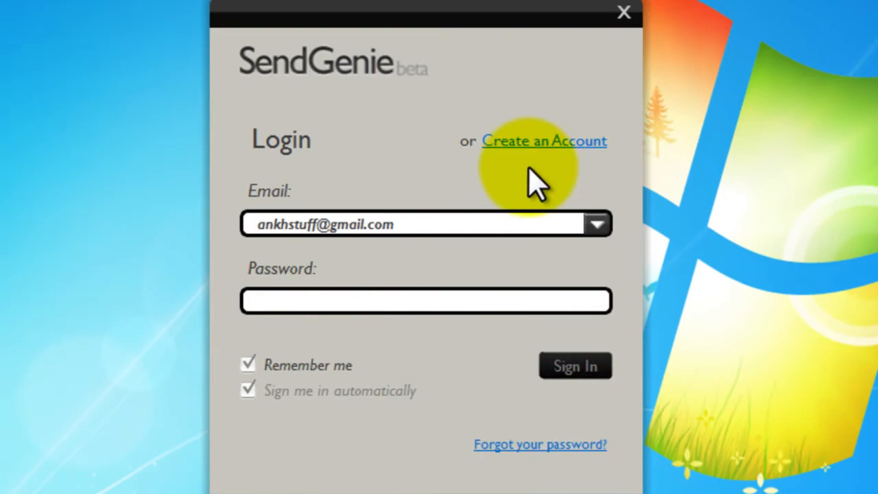
Create a new SendGenie account by submitting the account form.
click(543, 140)
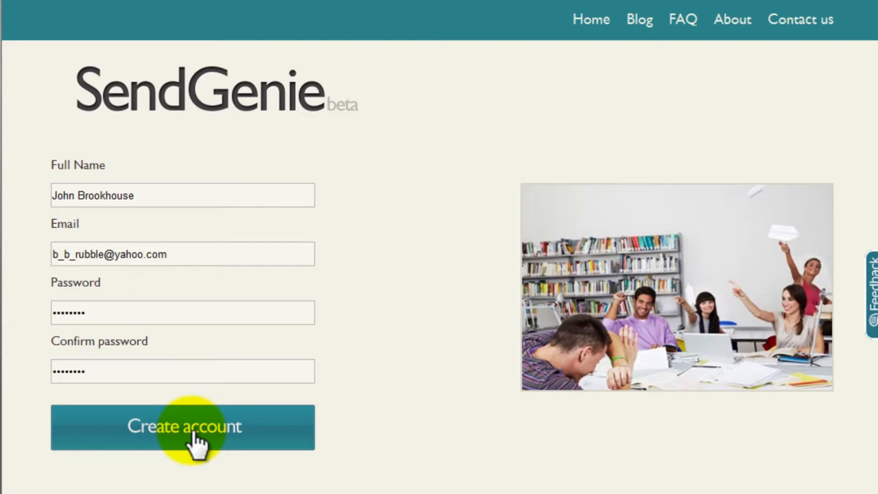
click(182, 425)
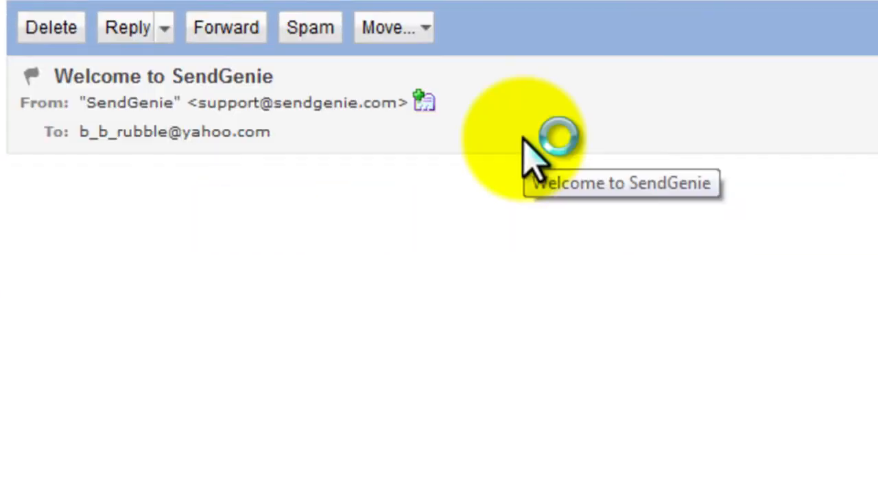
Confirm the activation link in the Welcome to SendGenie email and sign in.
click(163, 77)
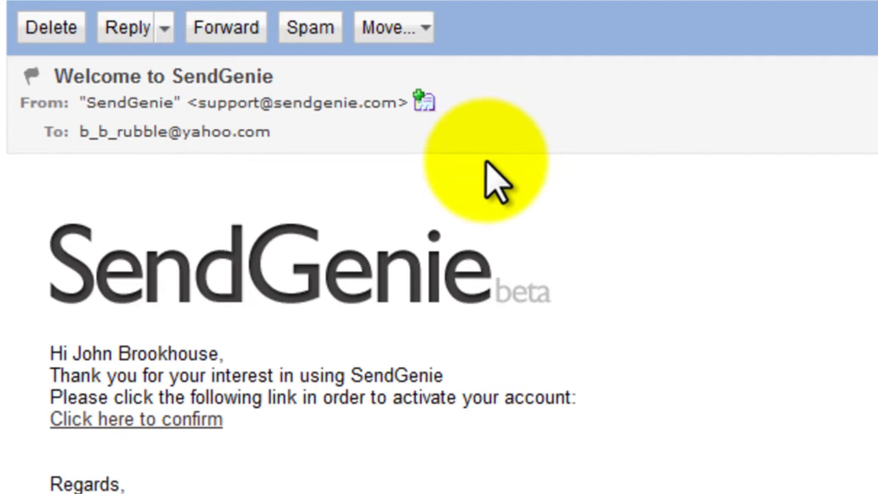
scroll(down, 3)
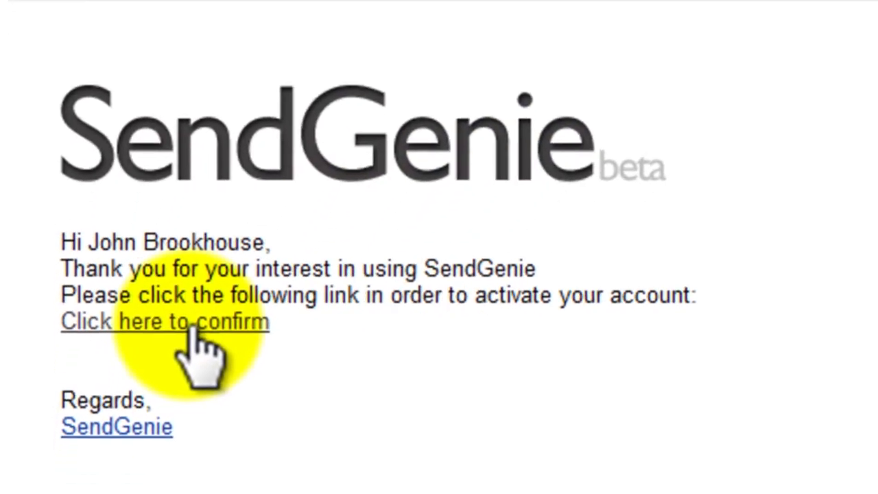
click(165, 321)
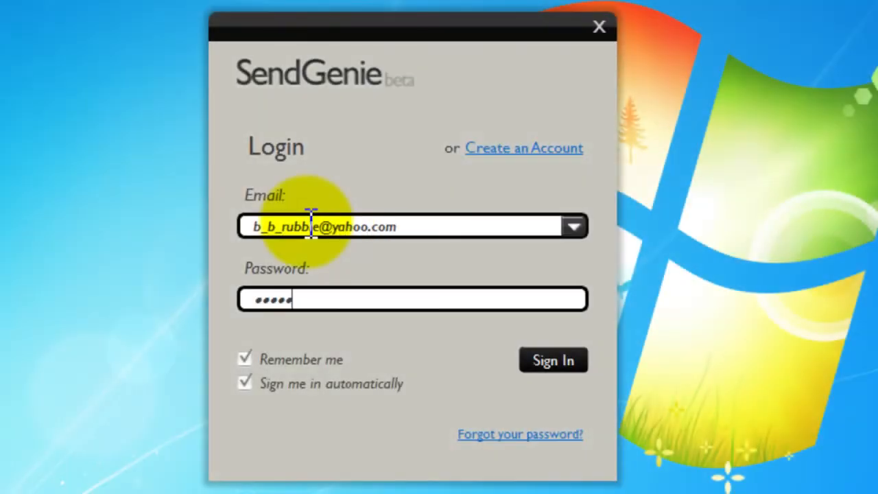
click(552, 360)
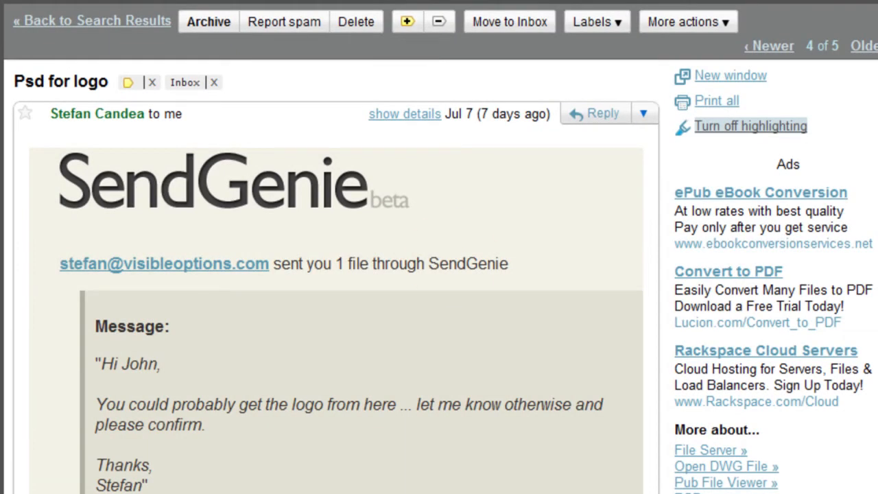
Scroll through the 'Psd for logo' email received through SendGenie in Gmail.
scroll(down, 3)
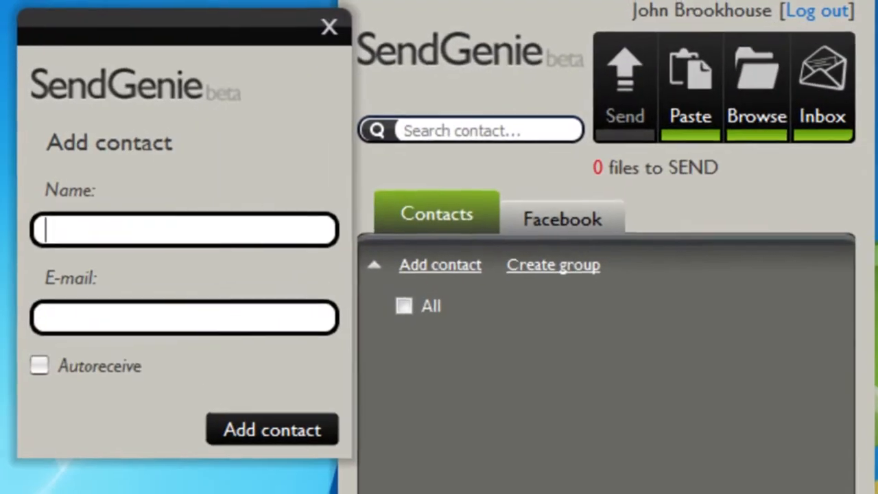
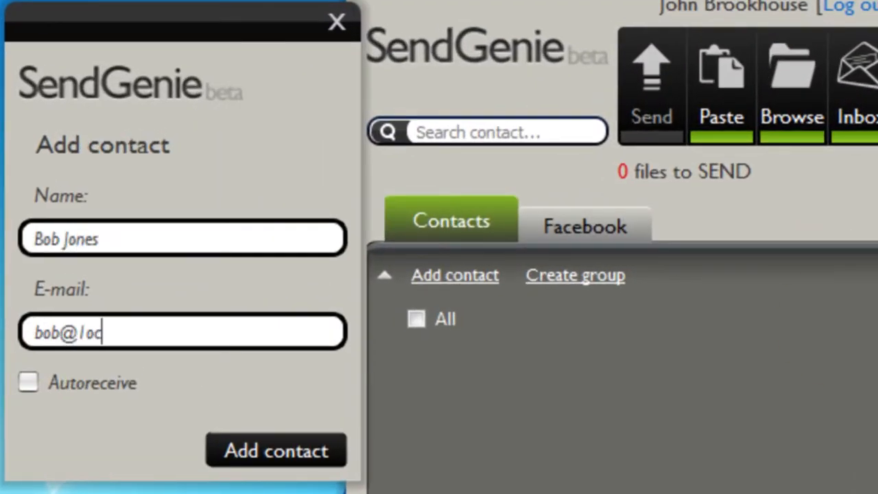
click(276, 450)
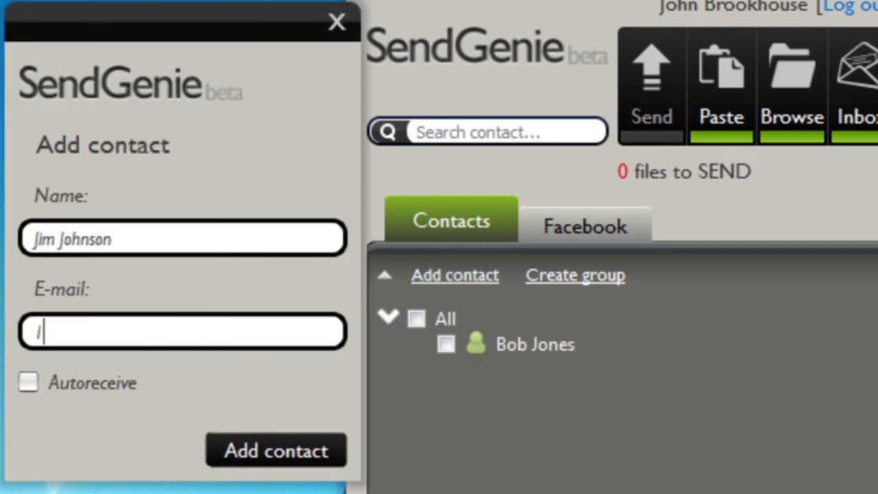
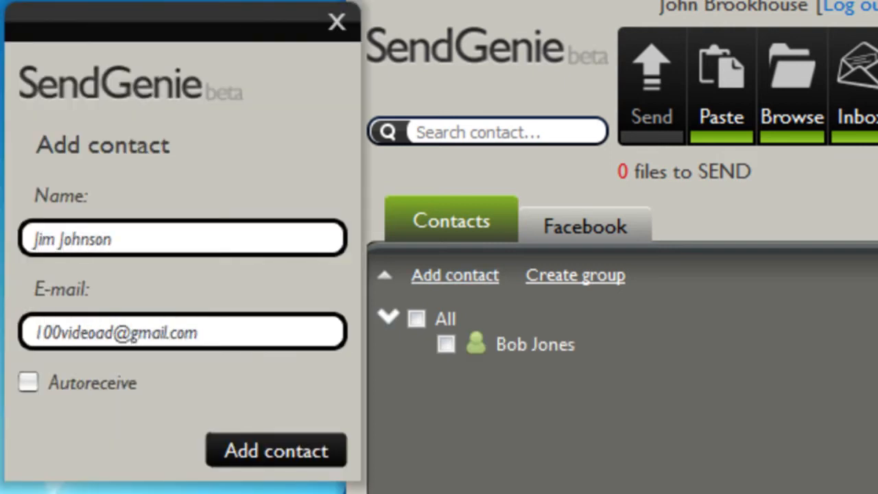
click(276, 449)
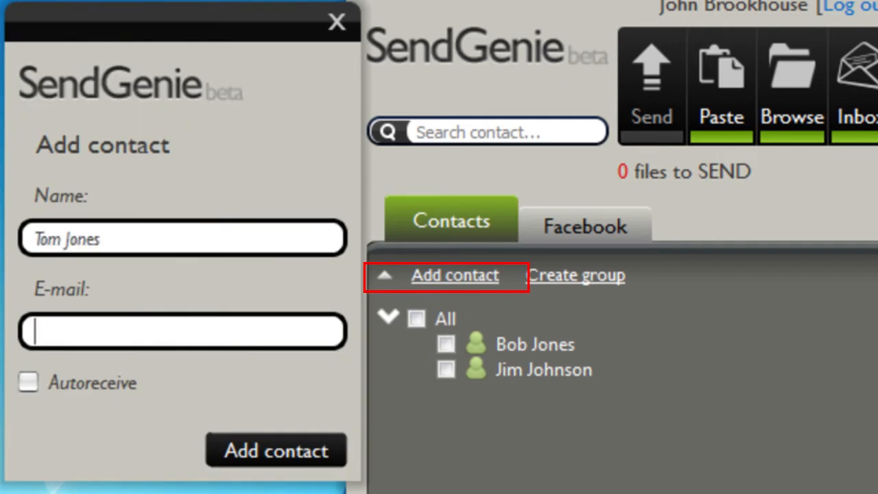
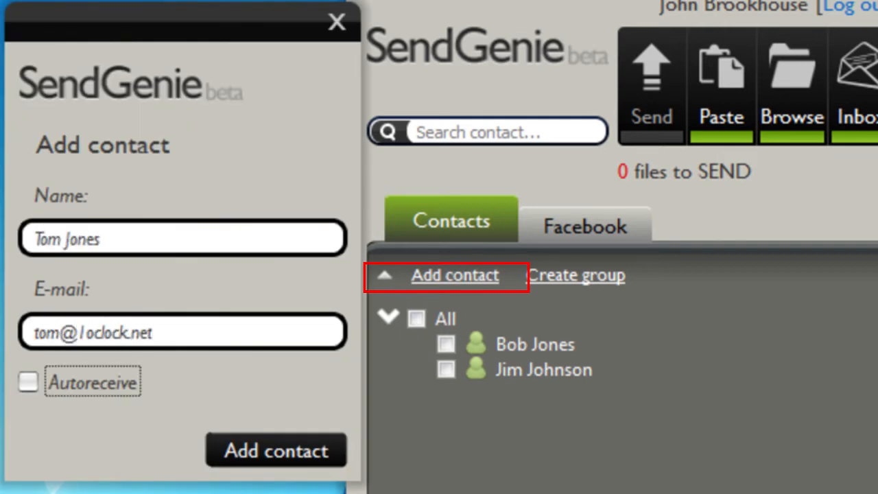
click(276, 450)
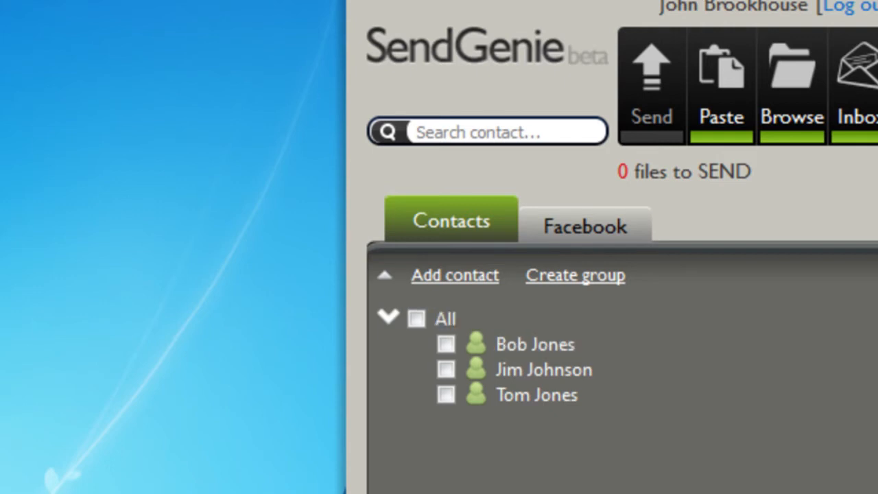
Create a new contact group named Bicycle Group.
click(575, 275)
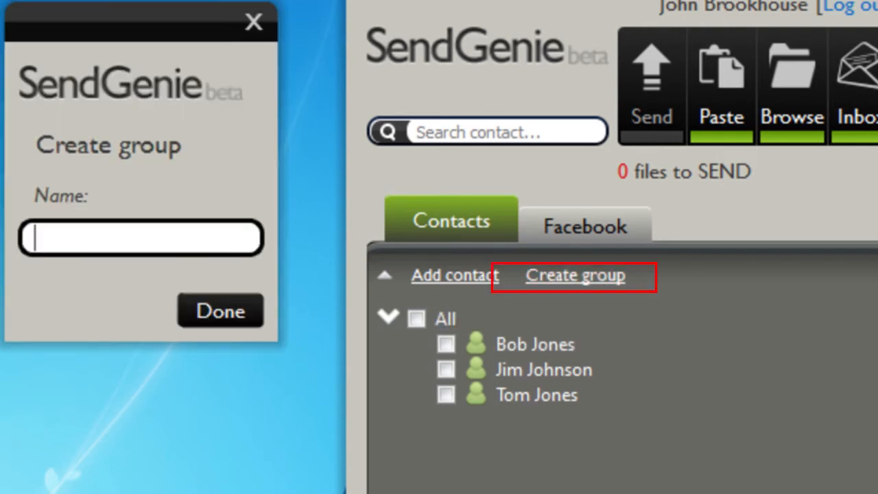
text(Bicycle G)
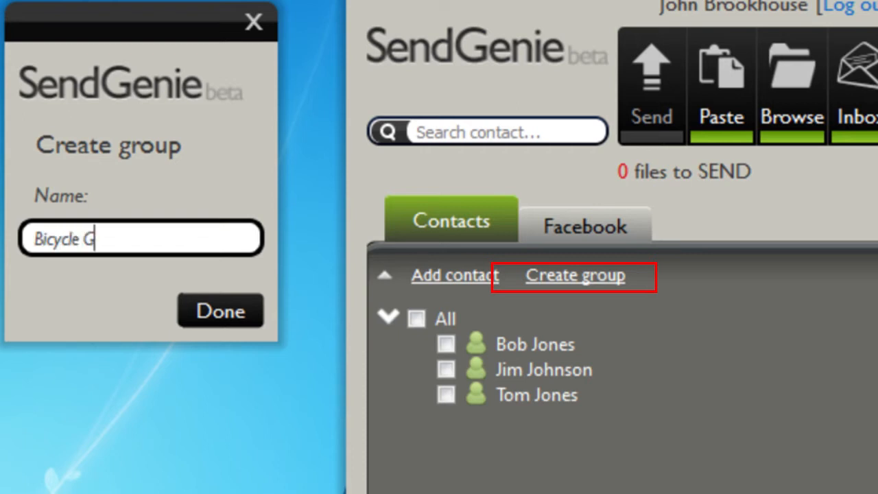
text(roup)
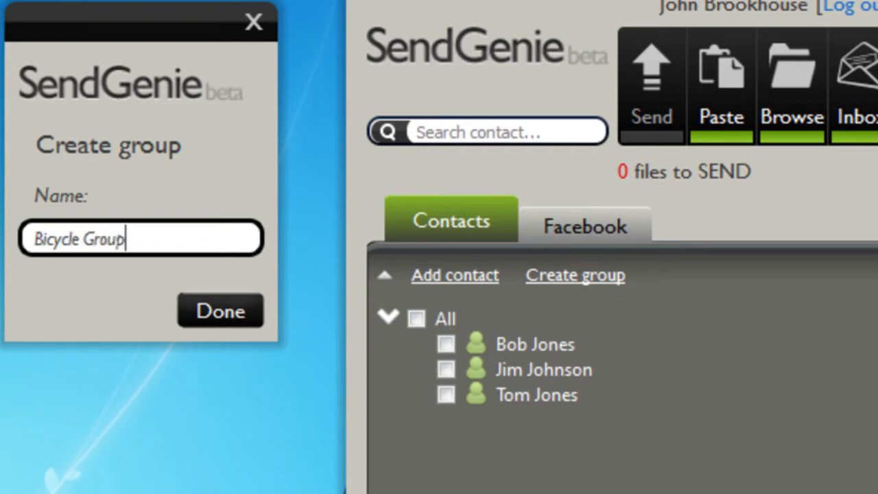
click(220, 310)
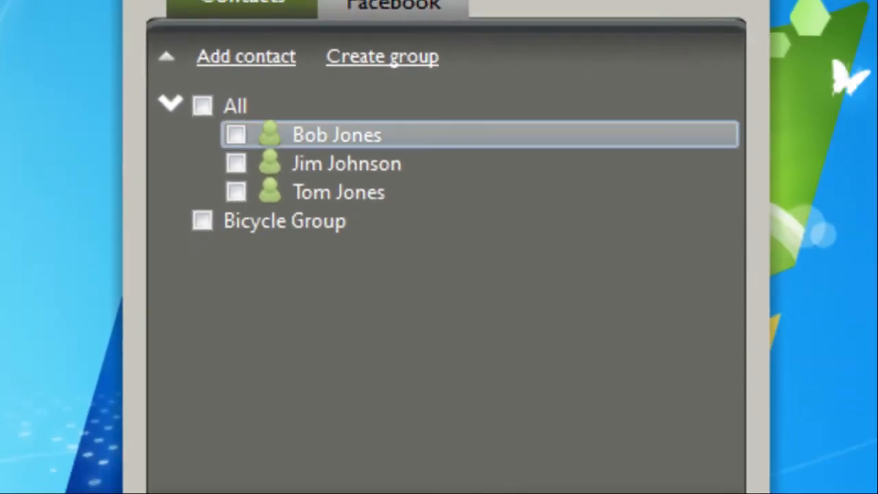
Add contacts to Bicycle Group from their right-click options.
right_click(336, 134)
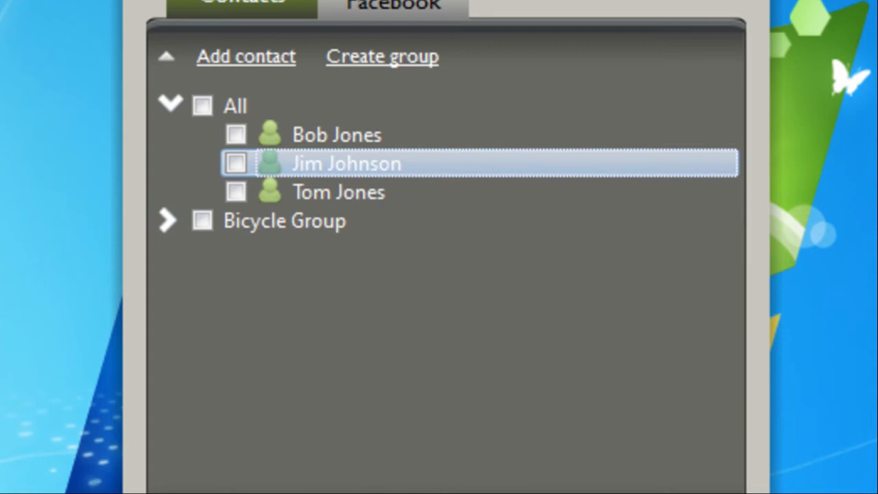
click(167, 105)
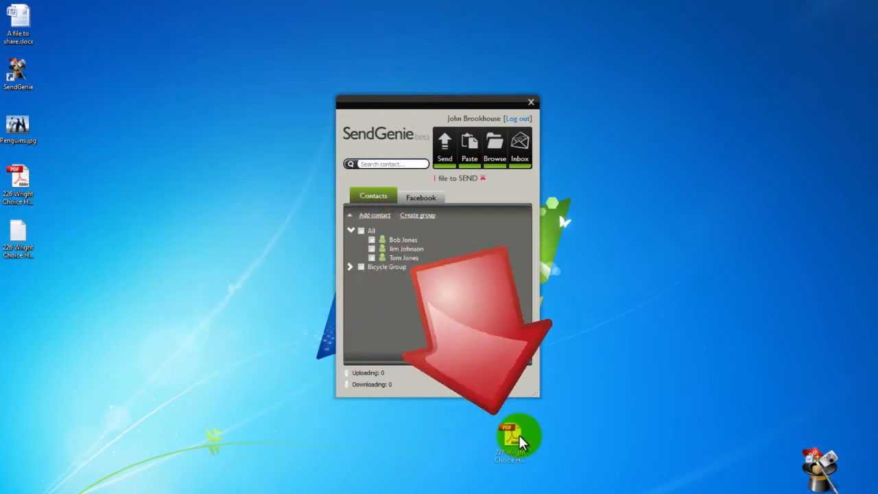
Queue the desktop files by dragging them in, expand All contacts and send to reach the e-mail prompt.
drag(519, 436, 439, 302)
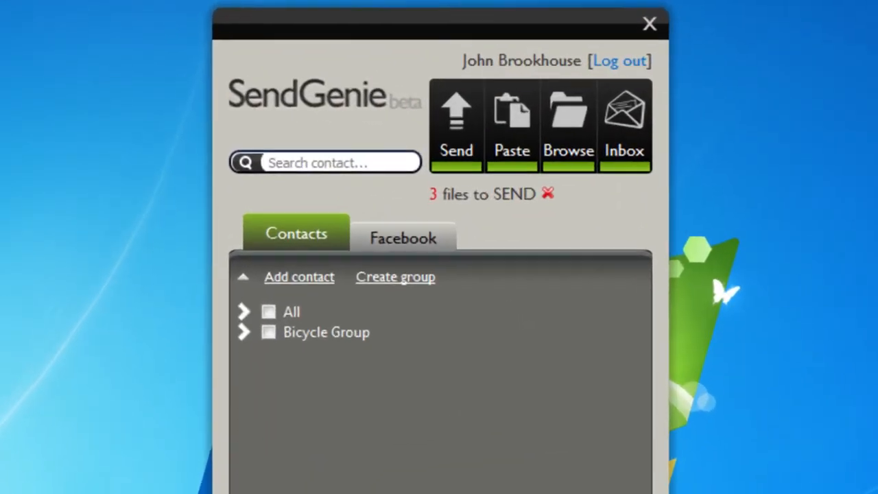
click(244, 312)
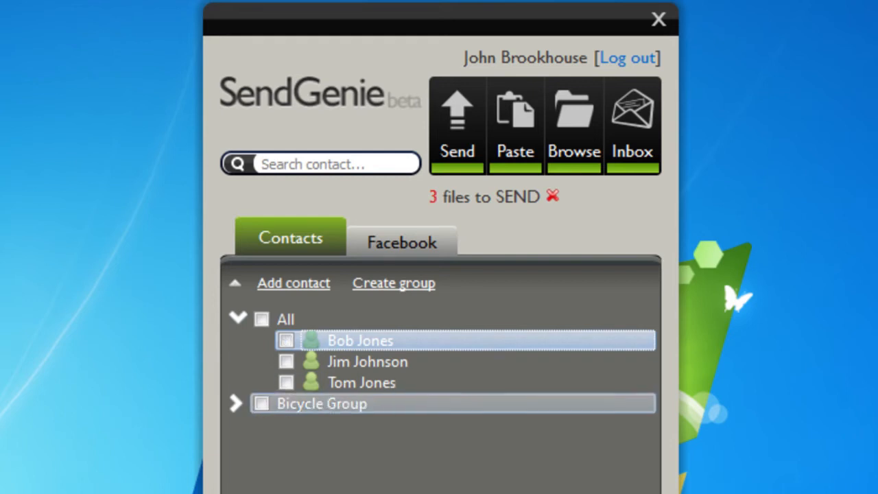
click(552, 196)
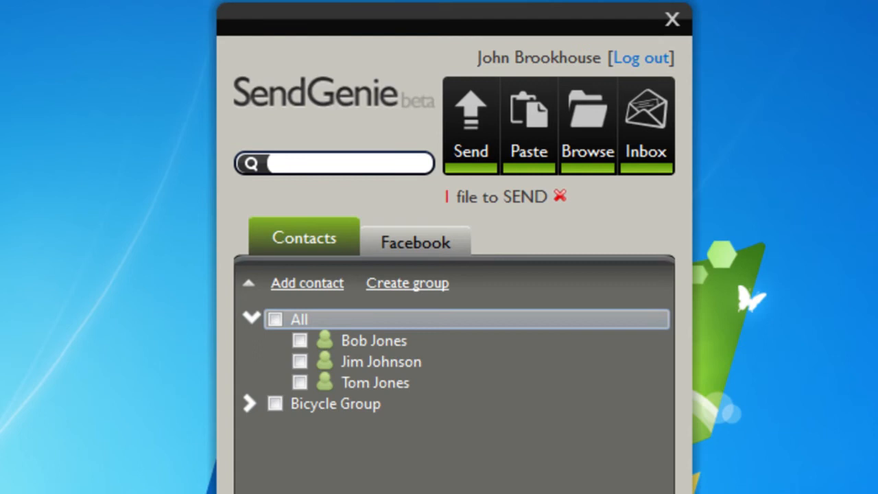
click(470, 124)
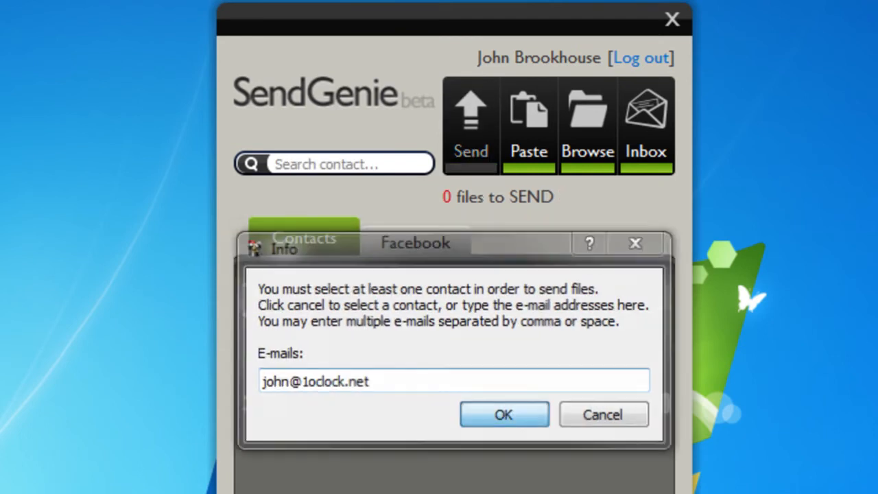
Confirm OK in the Info dialog to send the files to the entered e-mail address.
click(602, 414)
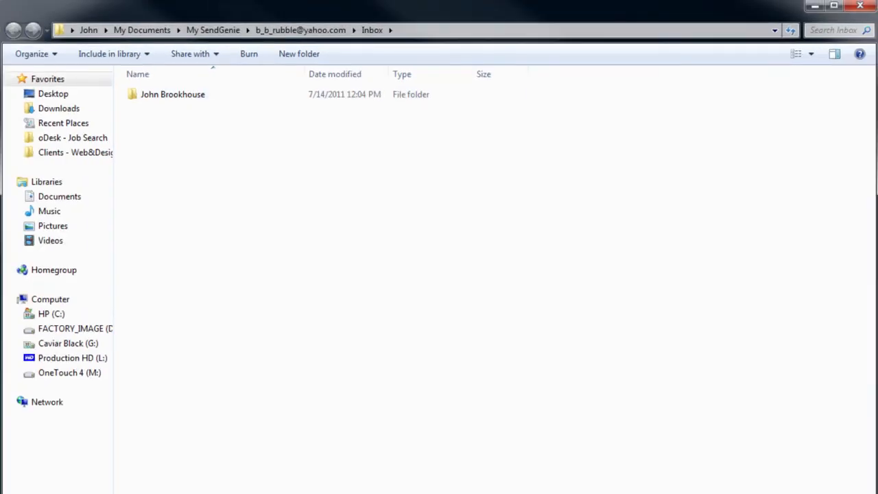
double_click(173, 93)
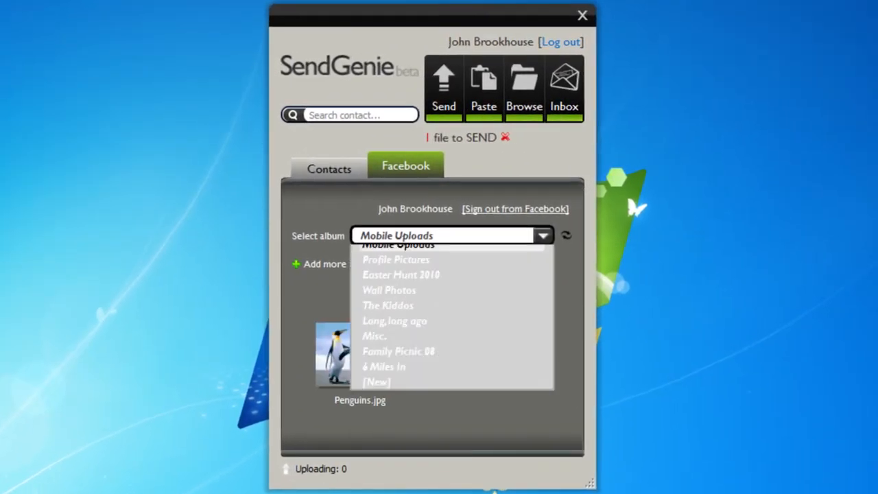
Choose the 6 Miles In album and send Penguins.jpg to Facebook.
click(384, 366)
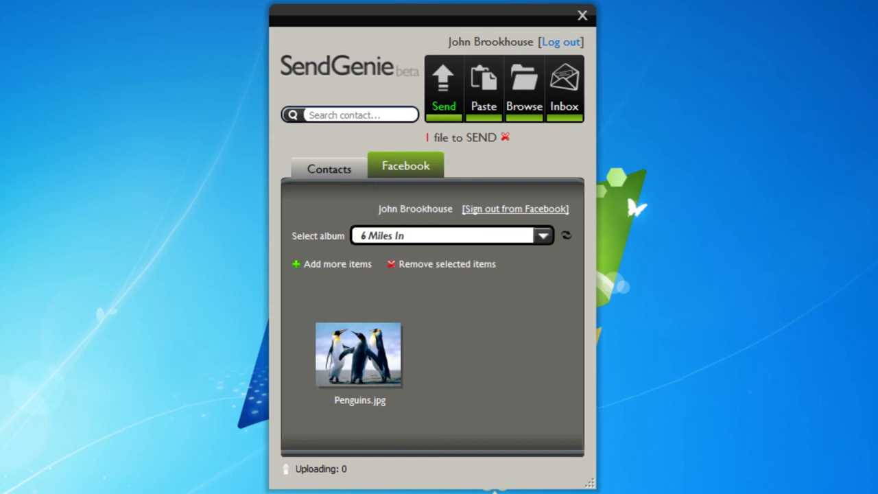
click(443, 83)
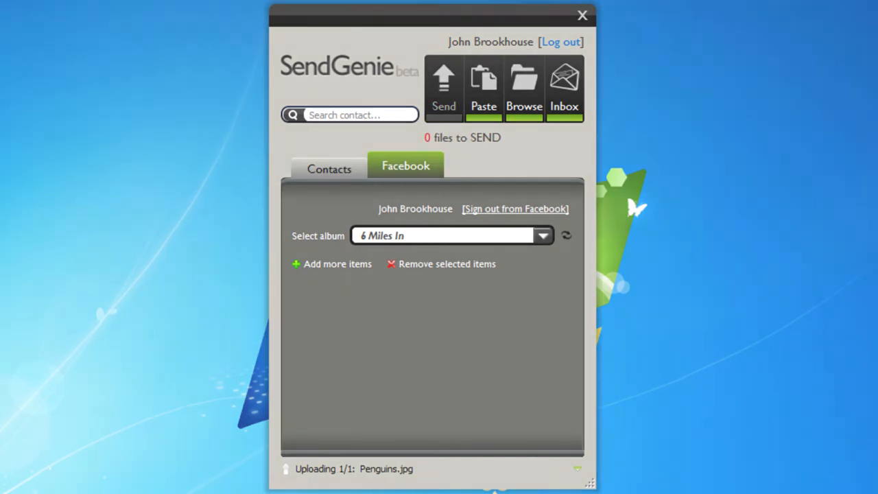